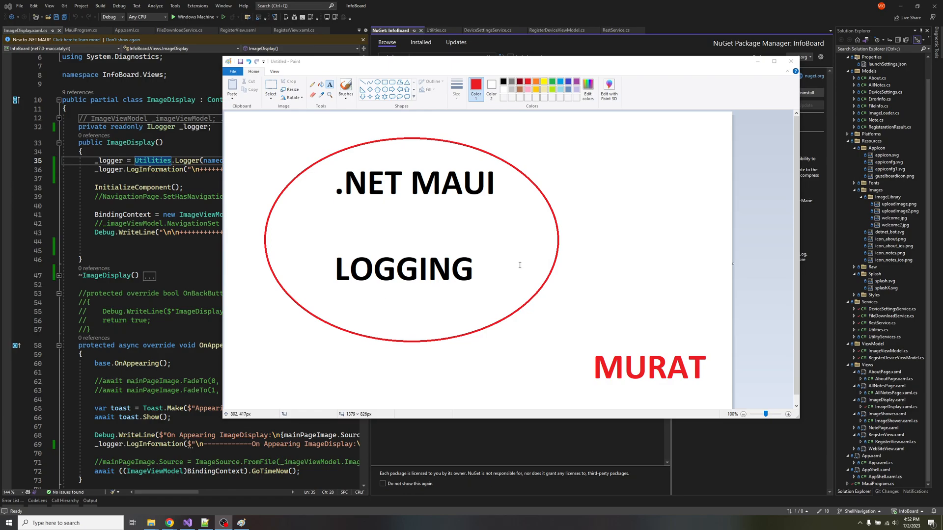
mouse_move(471, 212)
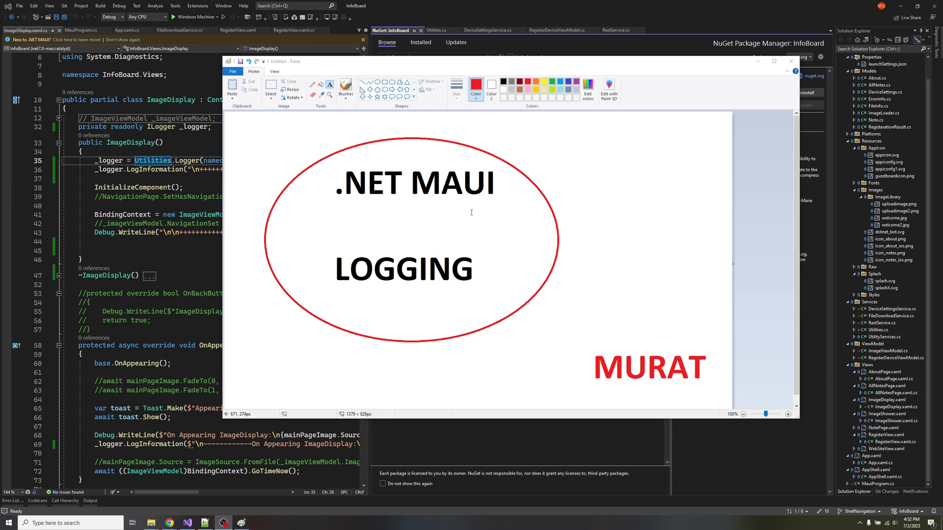
mouse_move(413, 278)
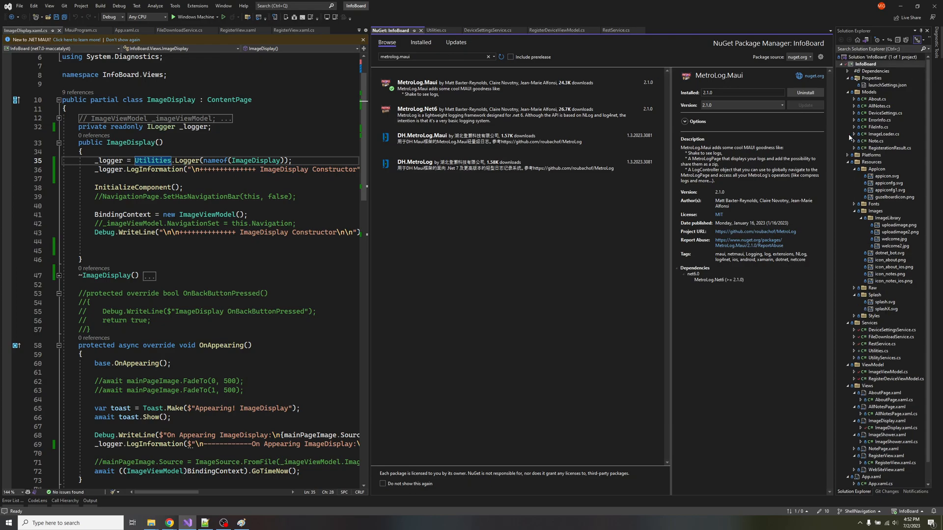
Switch from the NuGet Package Manager to the Utilities.cs source with the LoggerFactory and Logger method
right_click(860, 64)
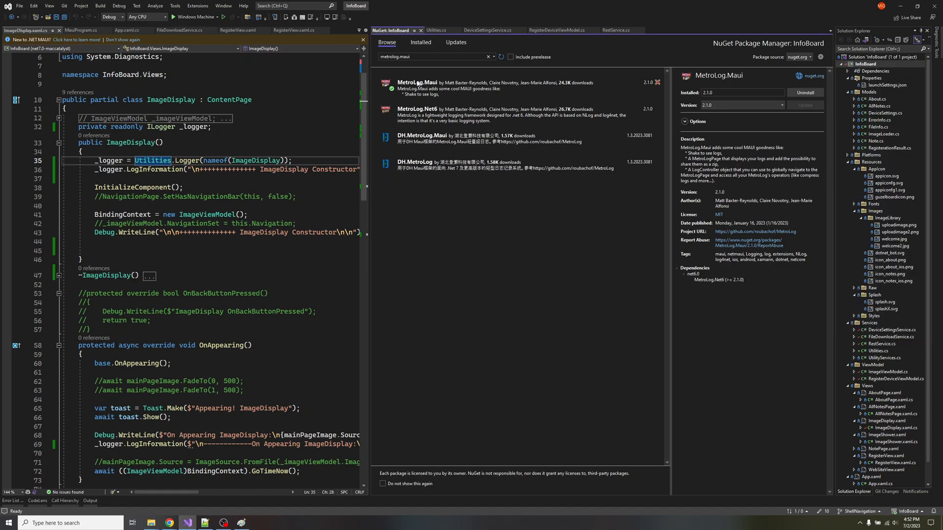
triple_click(430, 57)
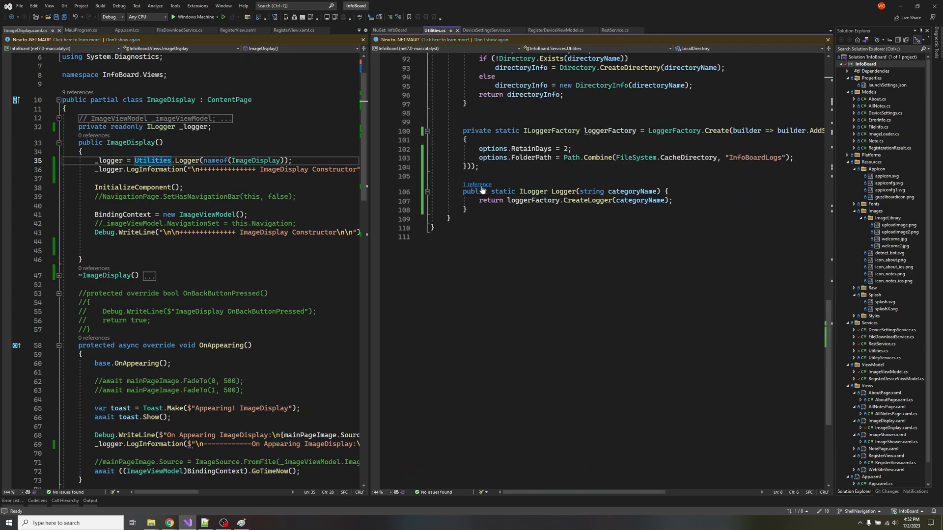
Widen the Utilities.cs editor and highlight the InfoBoardLogs folder name in the AddStreamingFileLogger path
left_click_drag(459, 131, 467, 210)
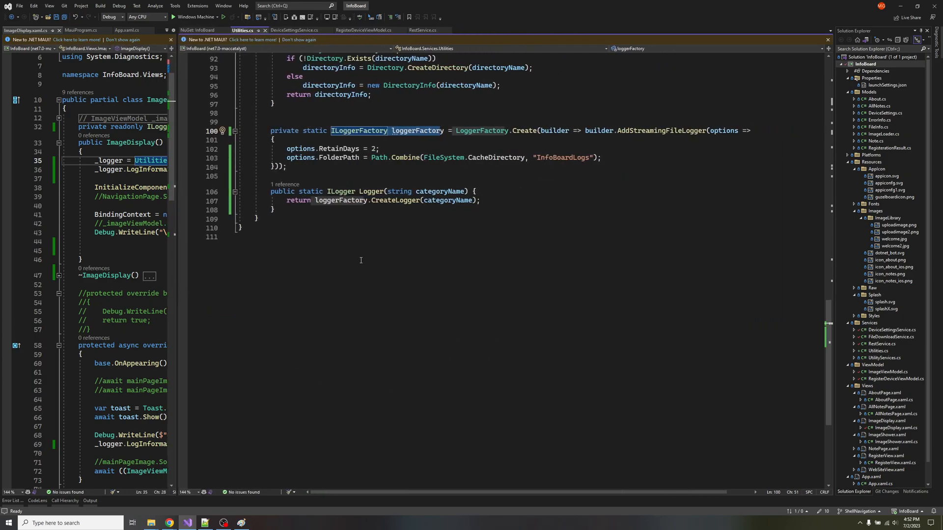
left_click(271, 131)
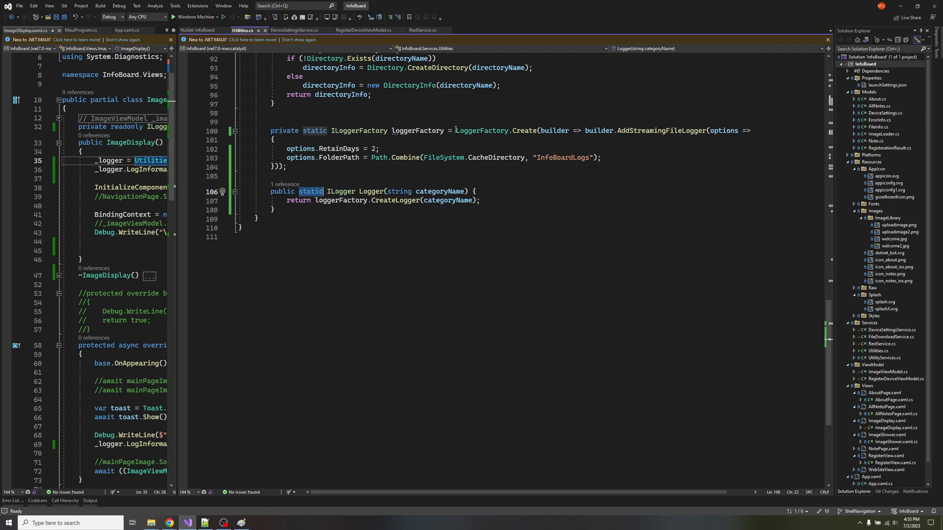
left_click(497, 130)
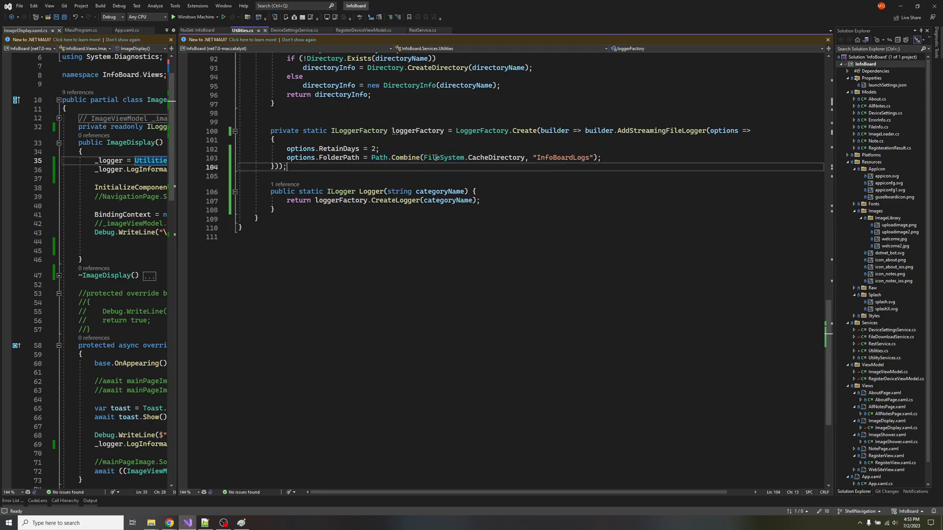
double_click(543, 157)
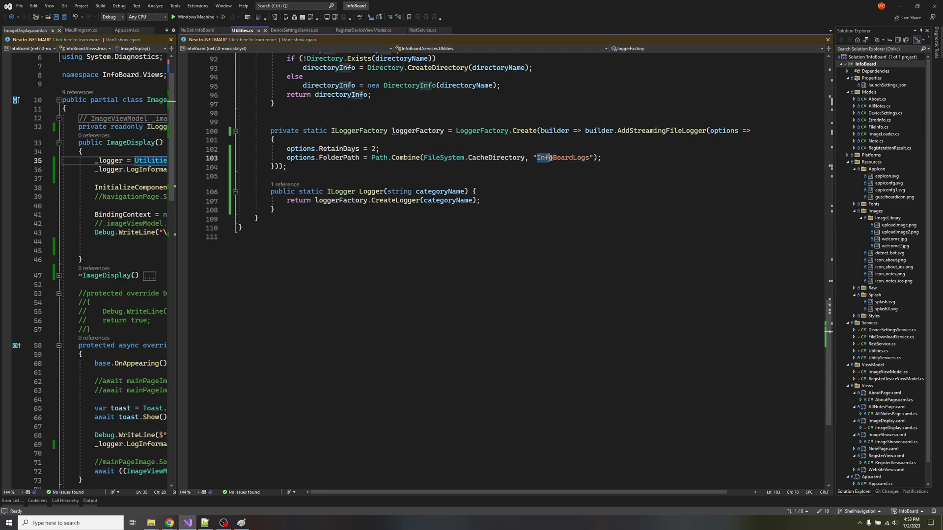
double_click(563, 157)
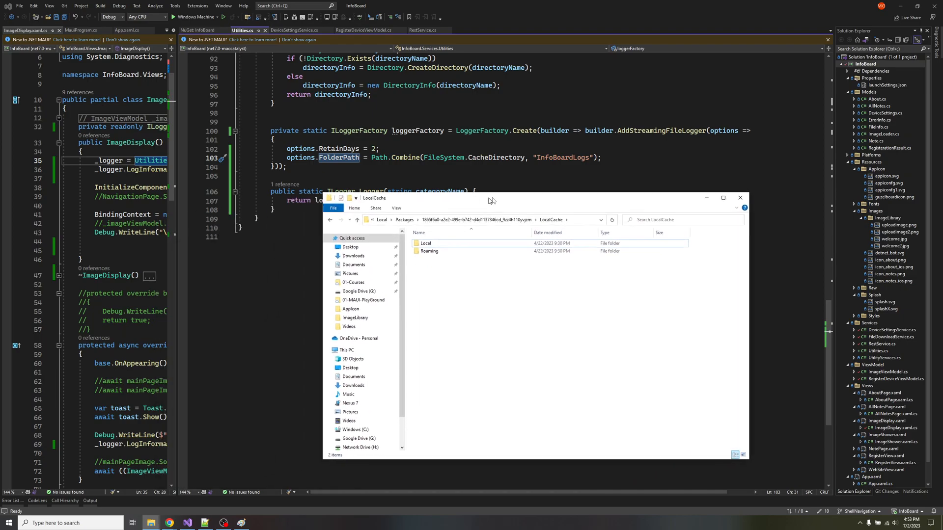
left_click(741, 197)
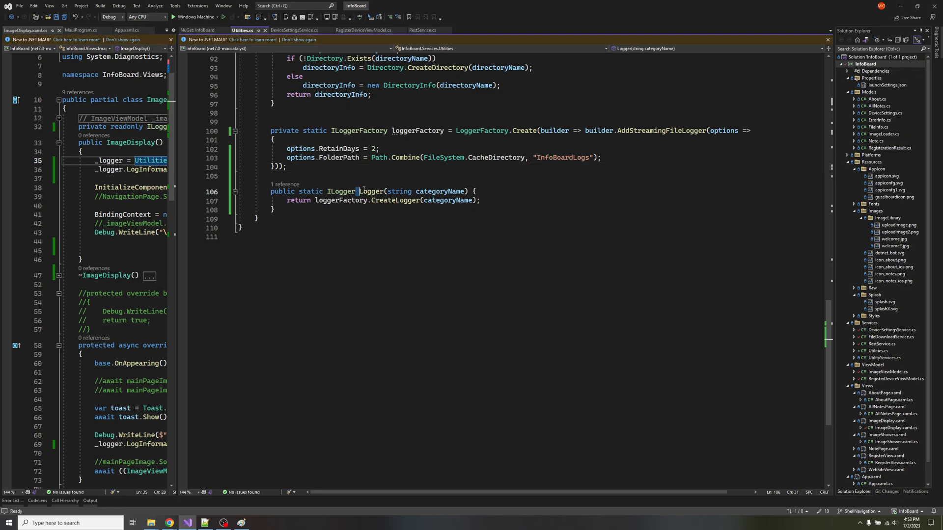
double_click(436, 192)
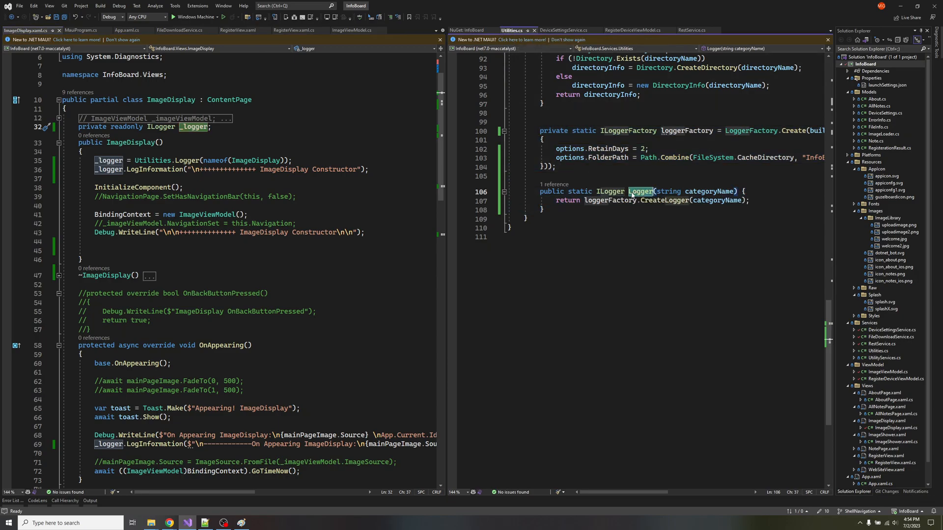
double_click(245, 160)
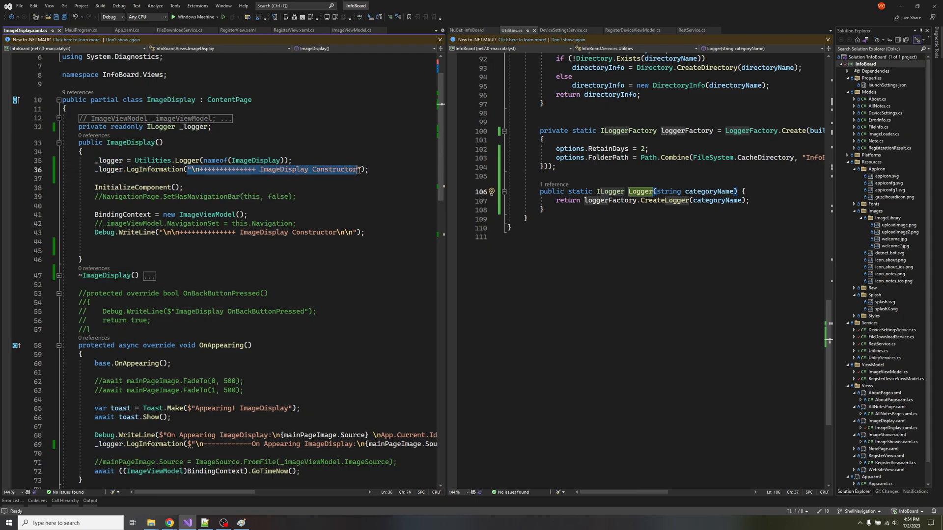
left_click(359, 169)
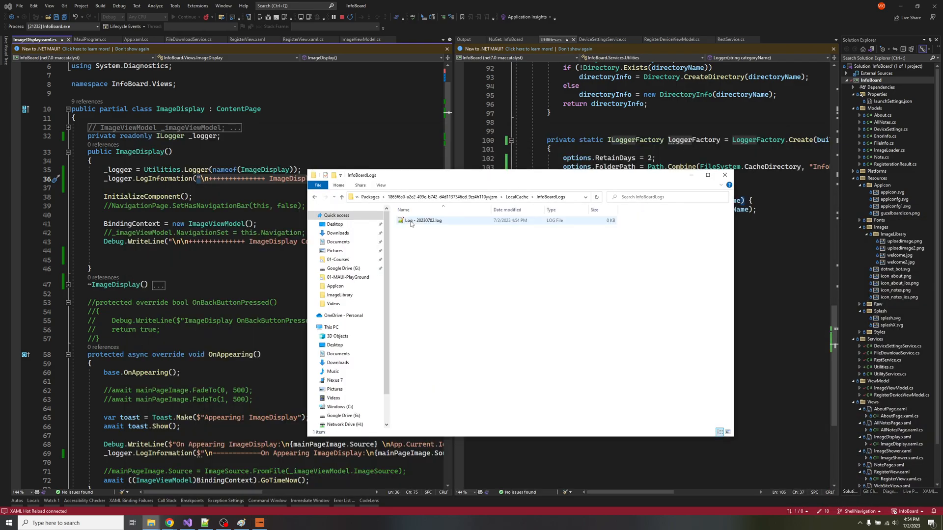
Open the Log file inside LocalCache\InfoBoardLogs in Notepad++
double_click(421, 220)
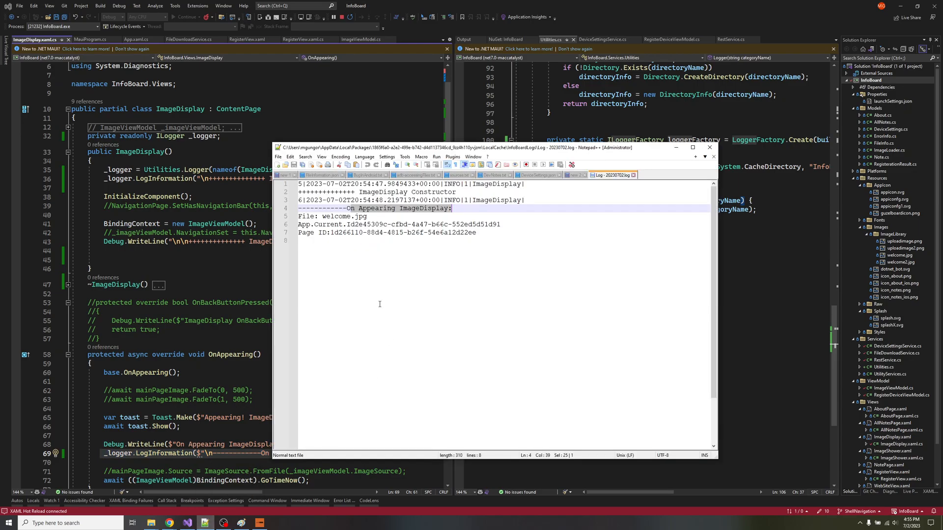
Enable View > Monitoring (tail -f) so new ImageDisplay entries stream into the log
left_click(322, 157)
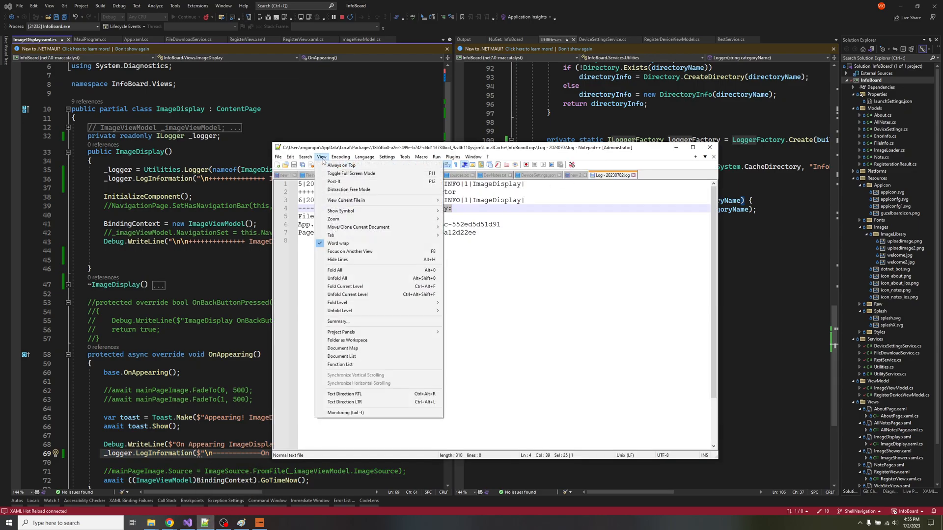
mouse_move(344, 413)
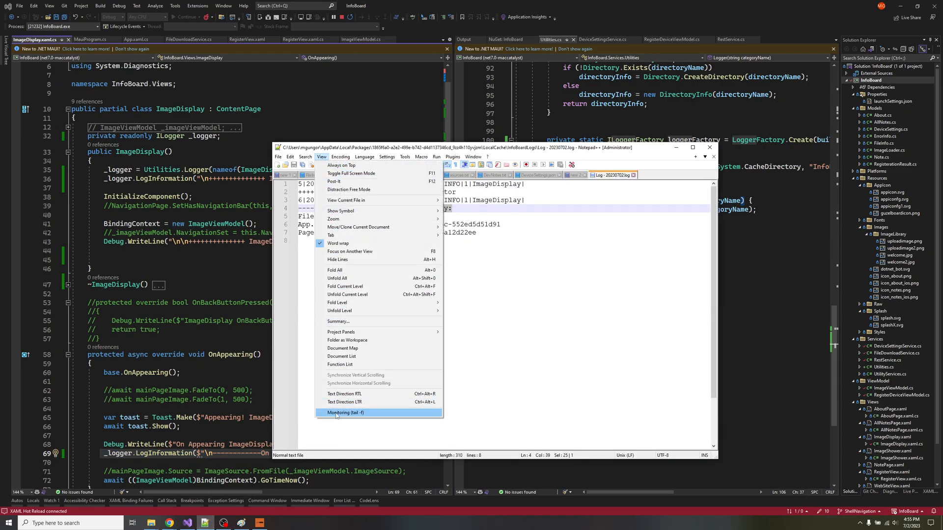
left_click(345, 413)
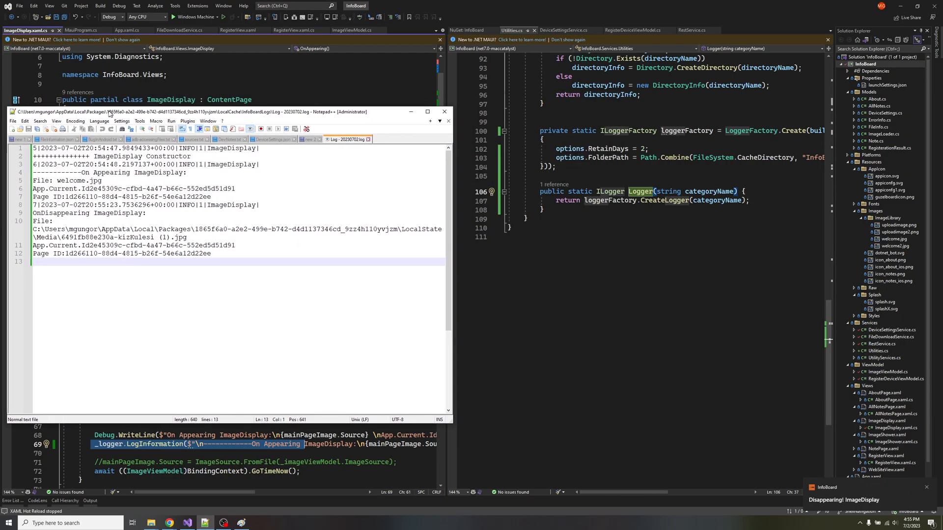
left_click(444, 112)
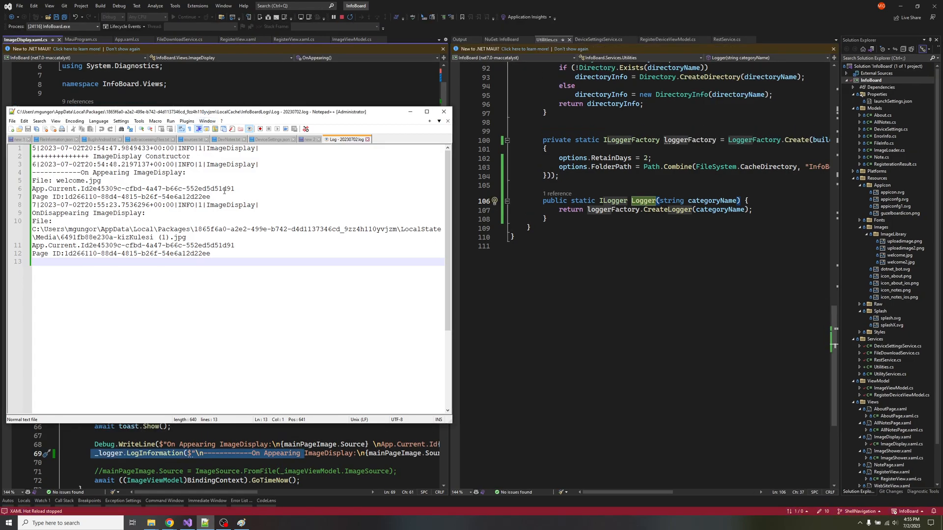
mouse_move(414, 222)
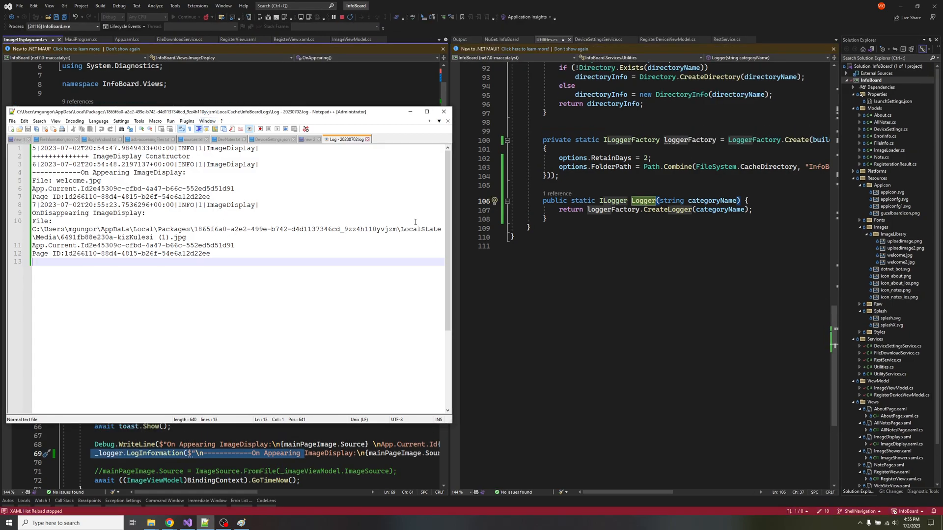
mouse_move(301, 310)
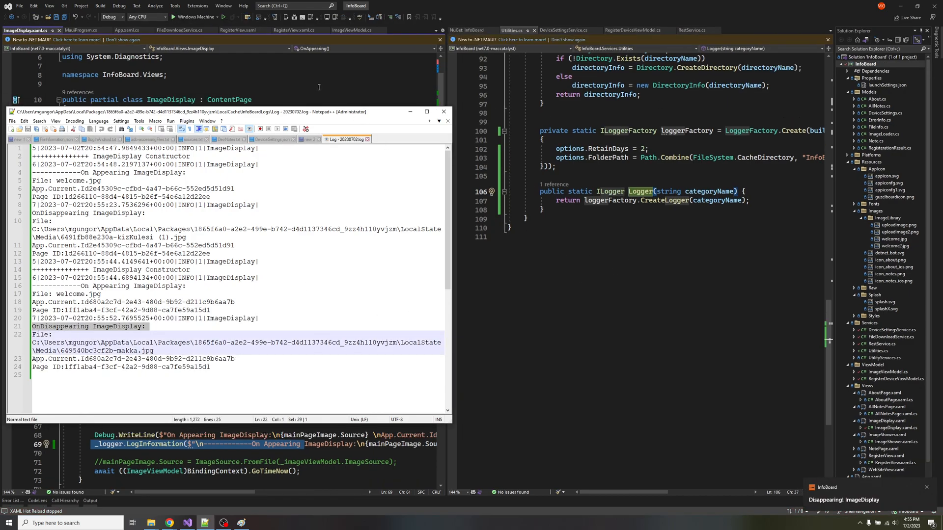
Review the full log, revisit the InfoBoardLogs folder, and show Visual Studio's debug target list
left_click(443, 112)
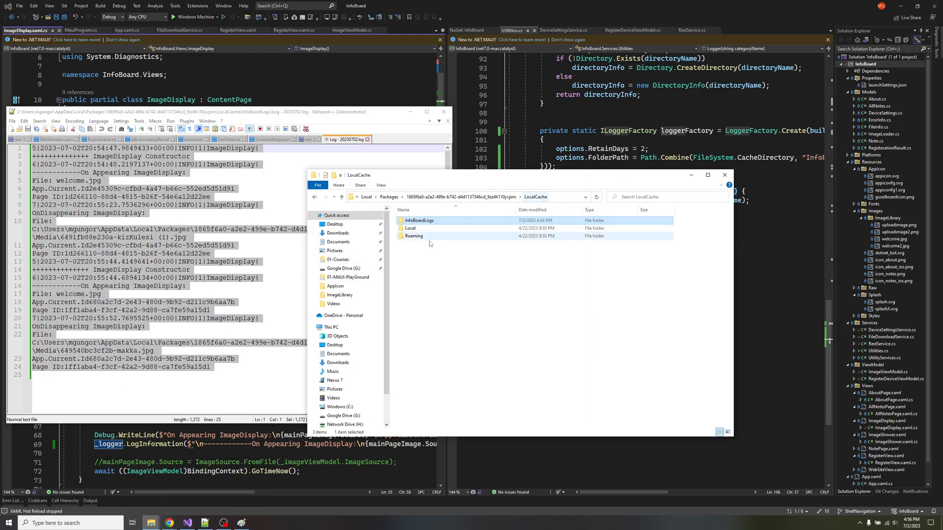
double_click(419, 220)
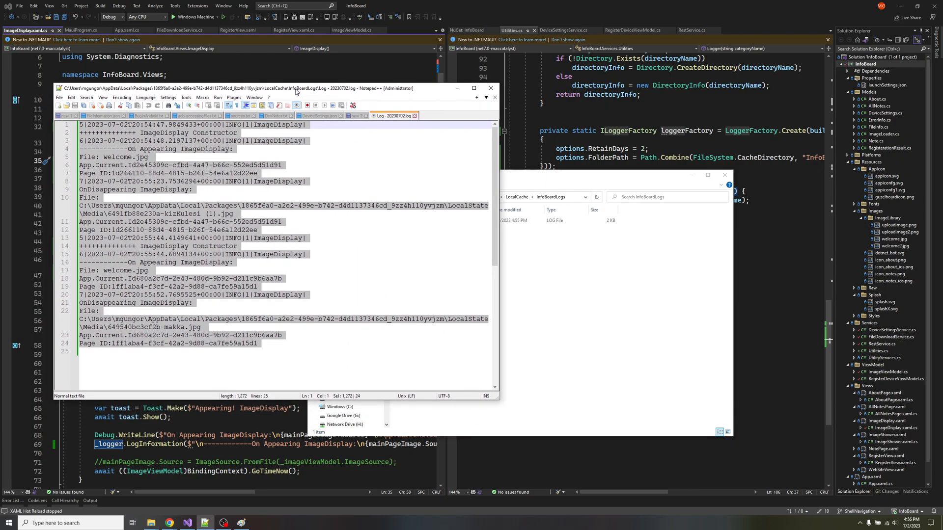
mouse_move(335, 238)
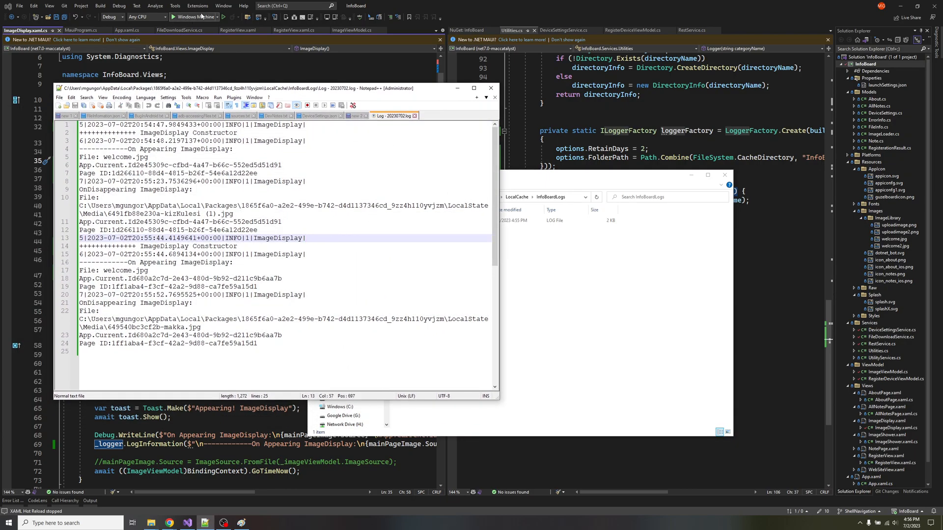
left_click(210, 17)
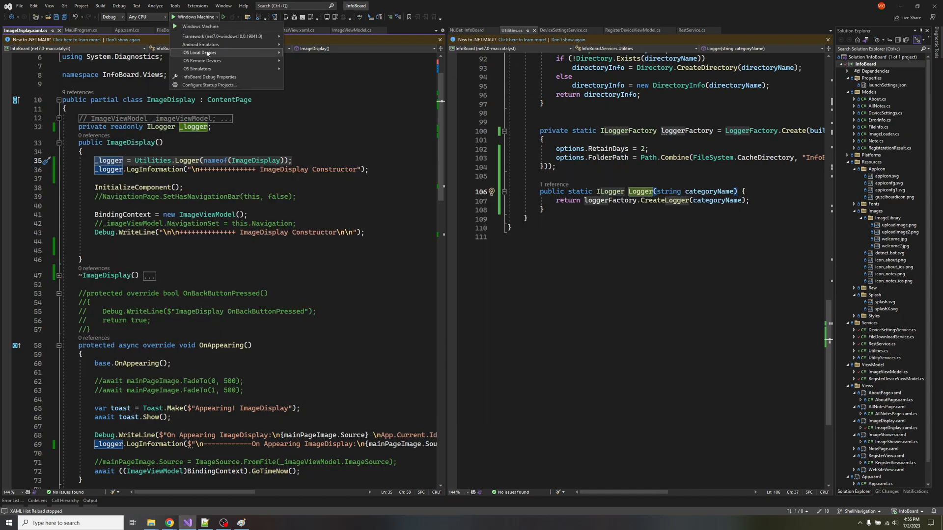
mouse_move(206, 52)
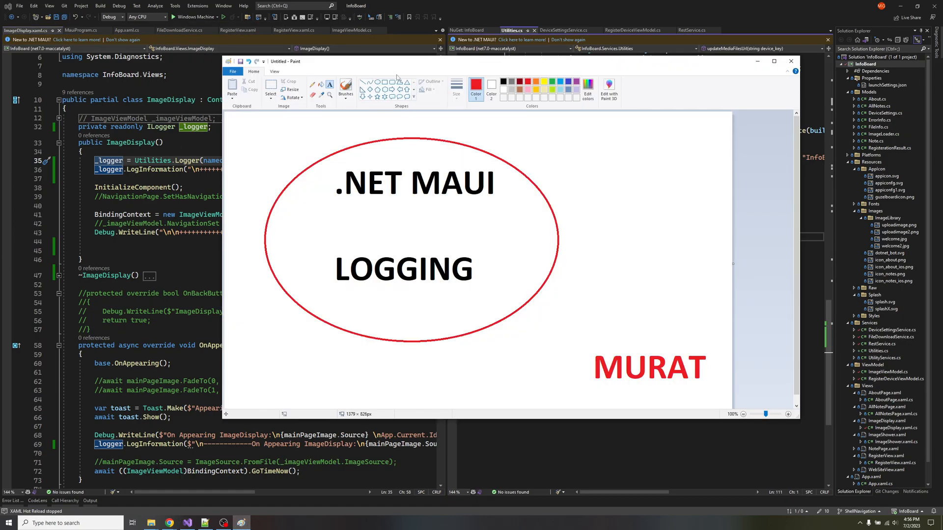
mouse_move(606, 256)
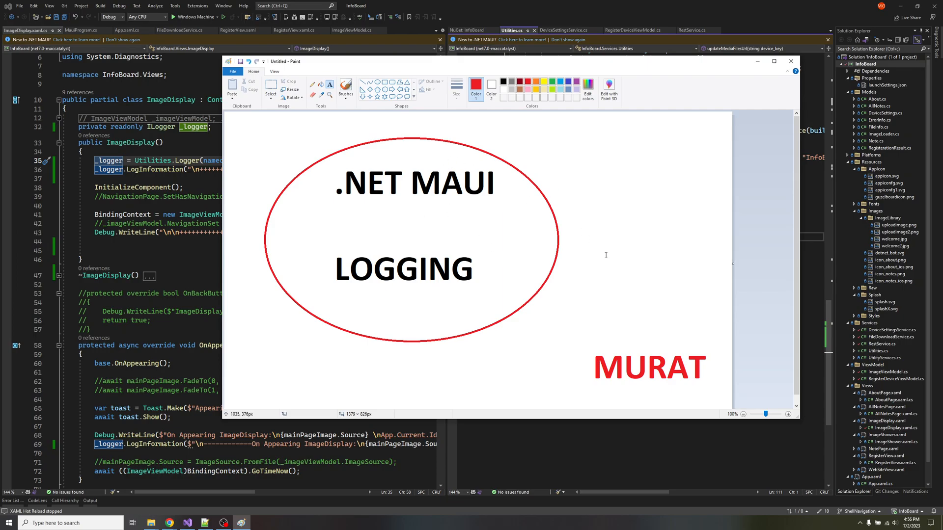